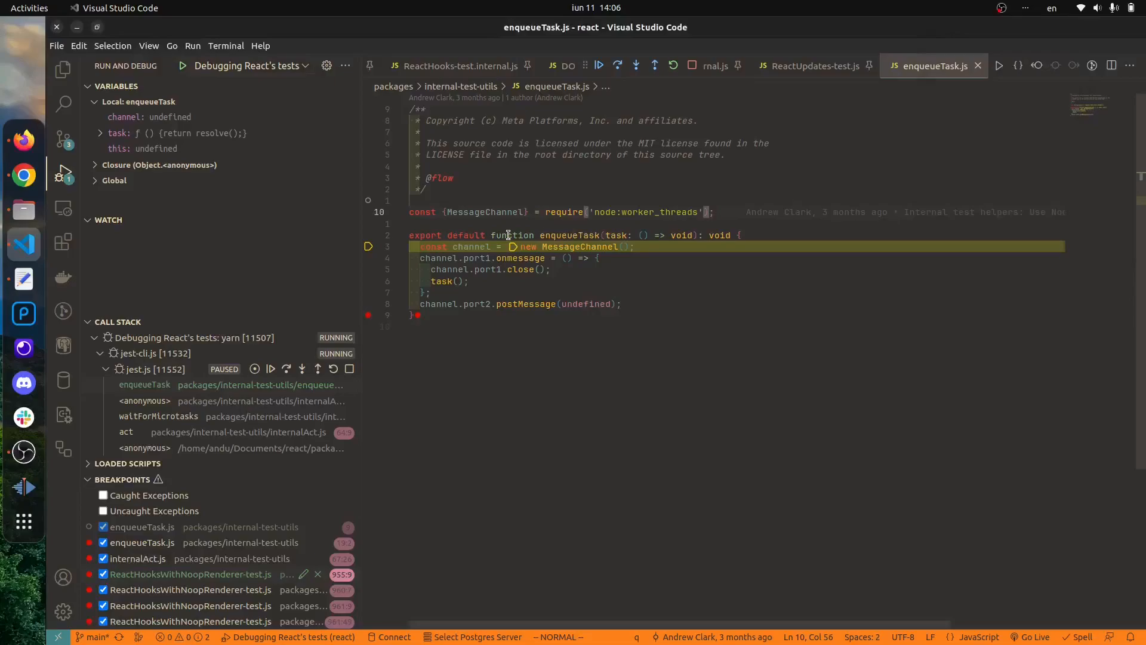
Show git blame for line 10 of enqueueTask.js, the MessageChannel require line.
double_click(485, 212)
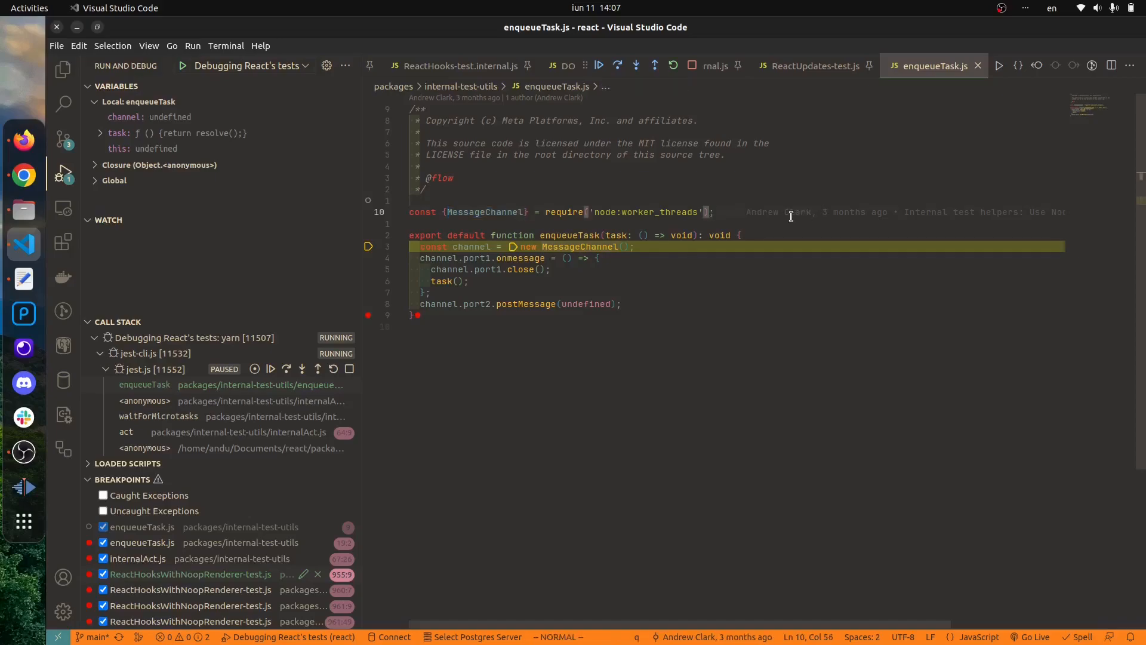
mouse_move(905, 198)
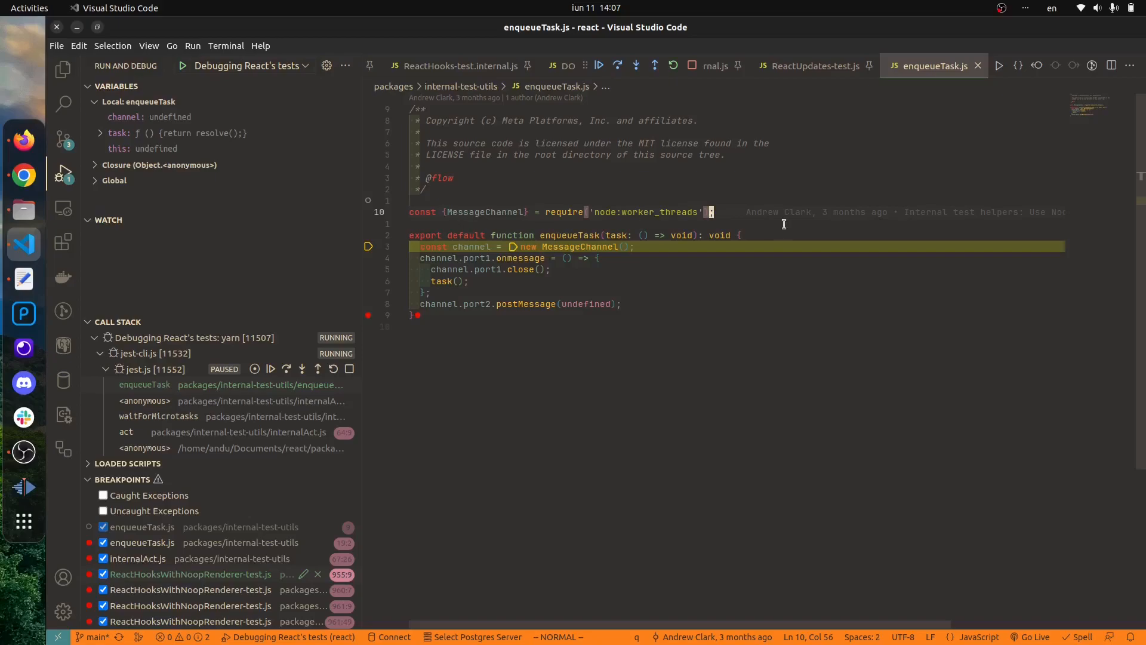
mouse_move(838, 211)
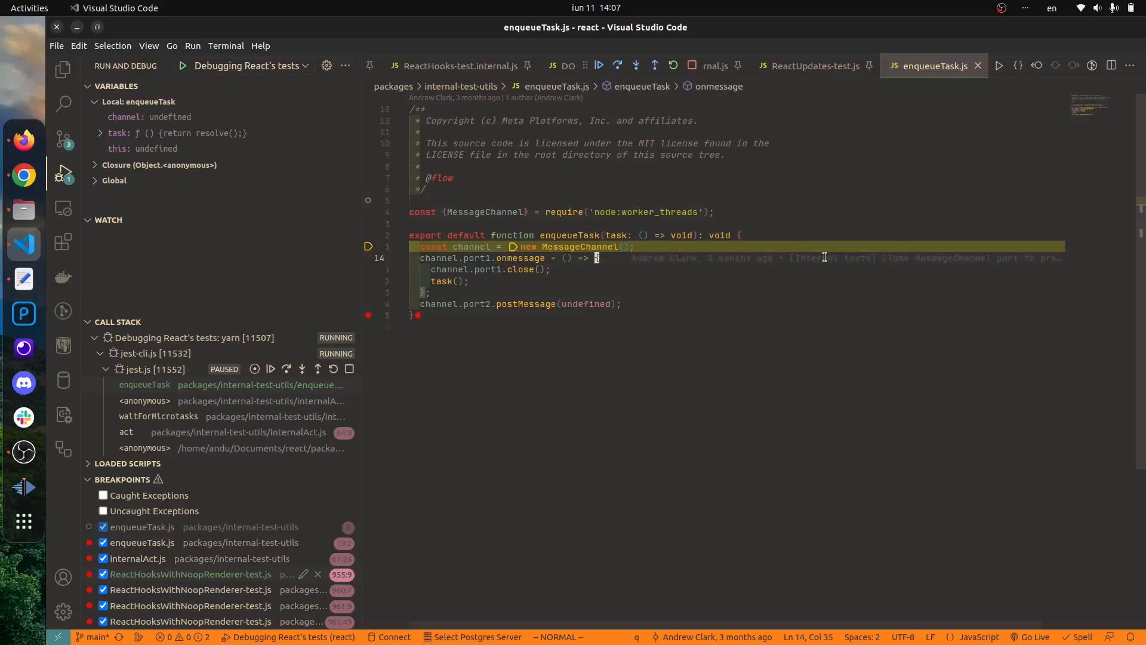
mouse_move(840, 251)
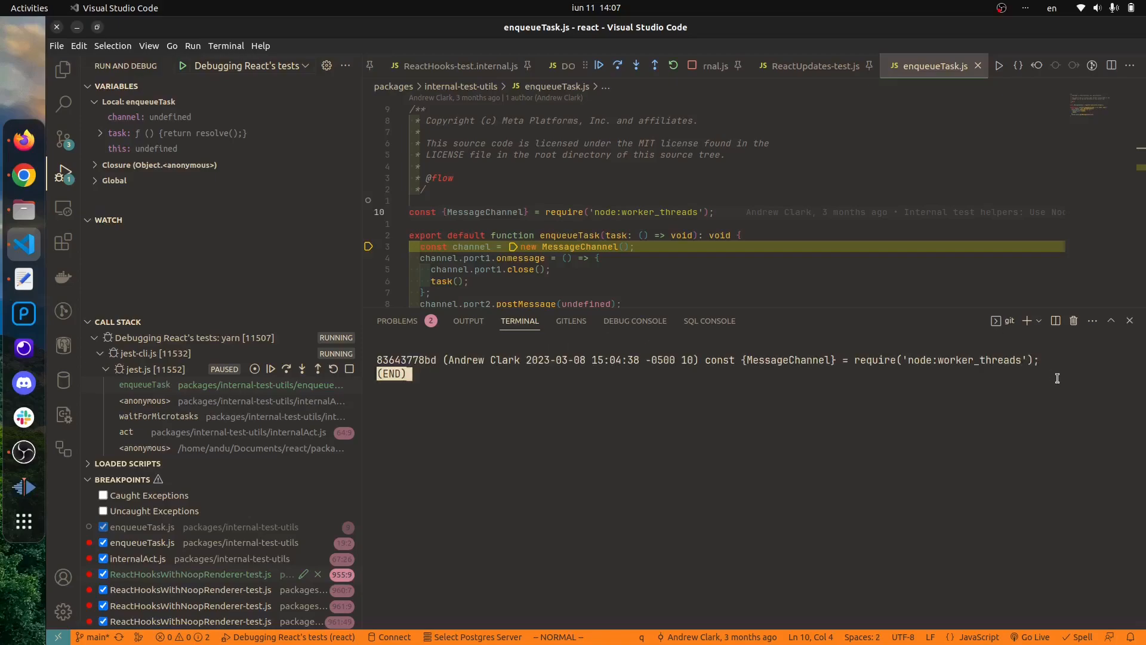
mouse_move(647, 411)
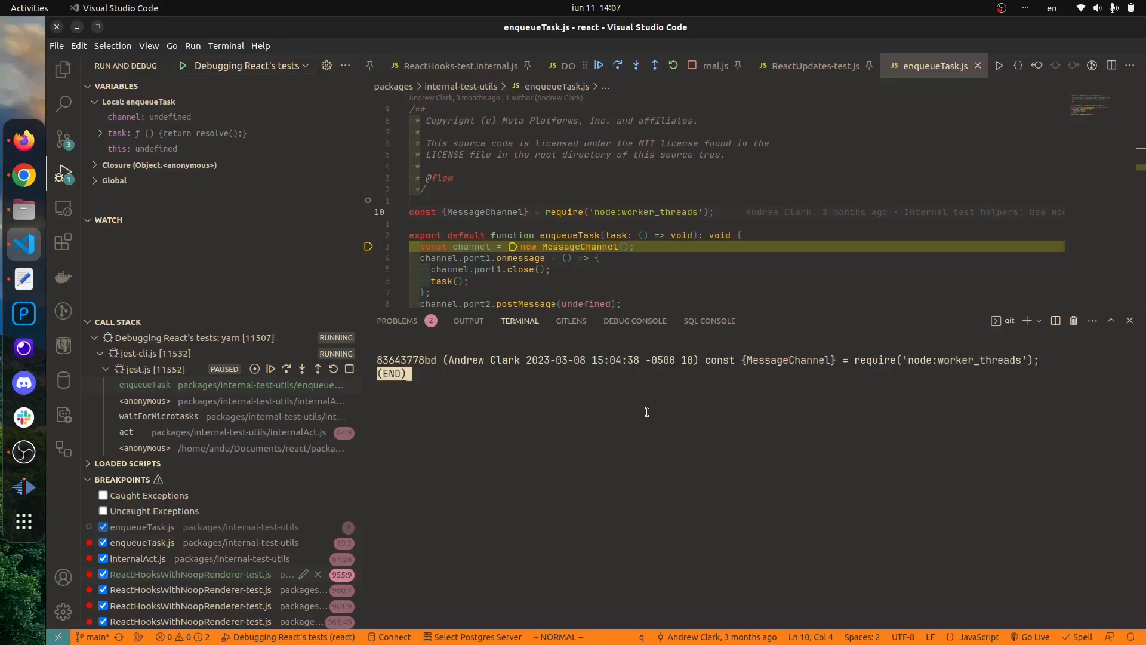
mouse_move(679, 212)
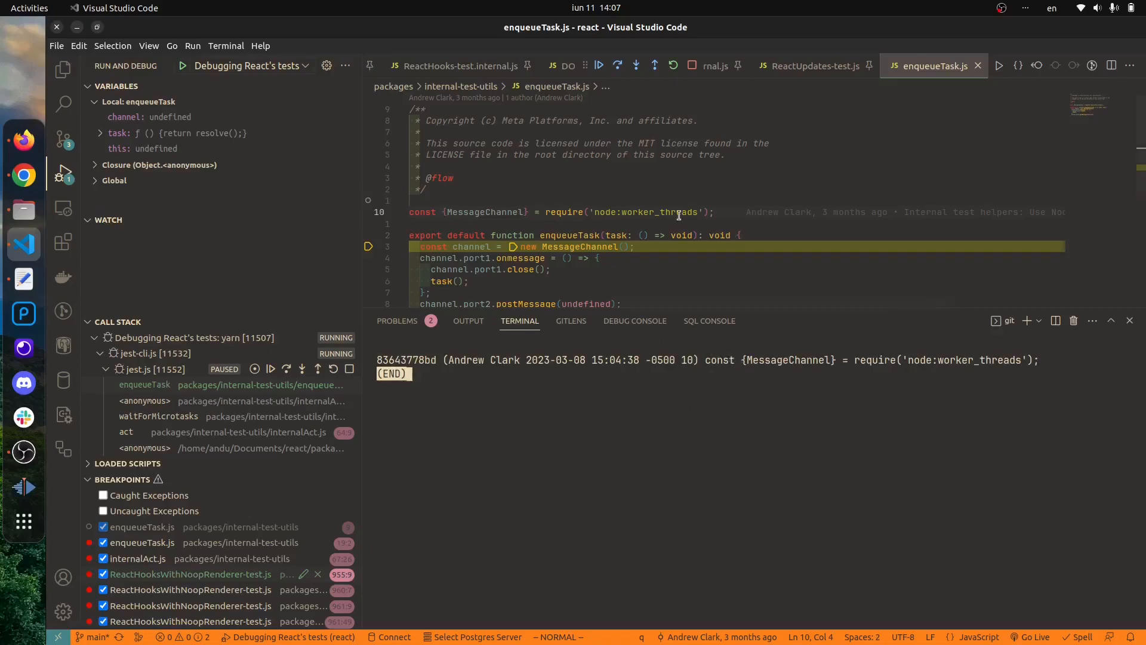
Run git log with the blamed commit hash to show the MessageChannel commit message.
click(564, 212)
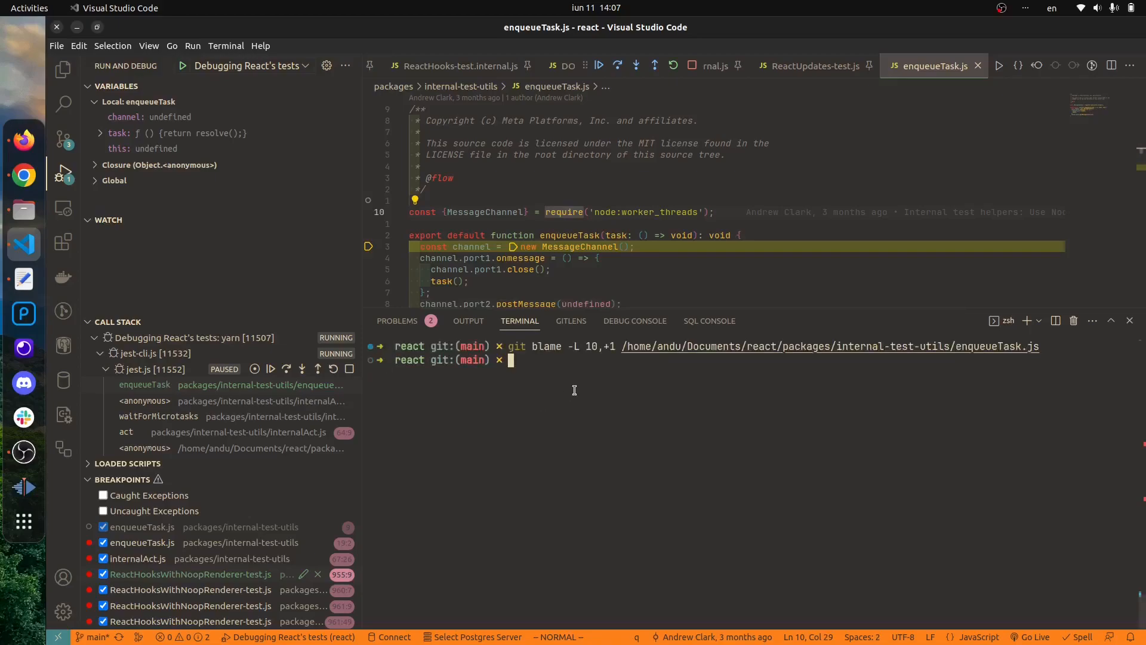
text(git log)
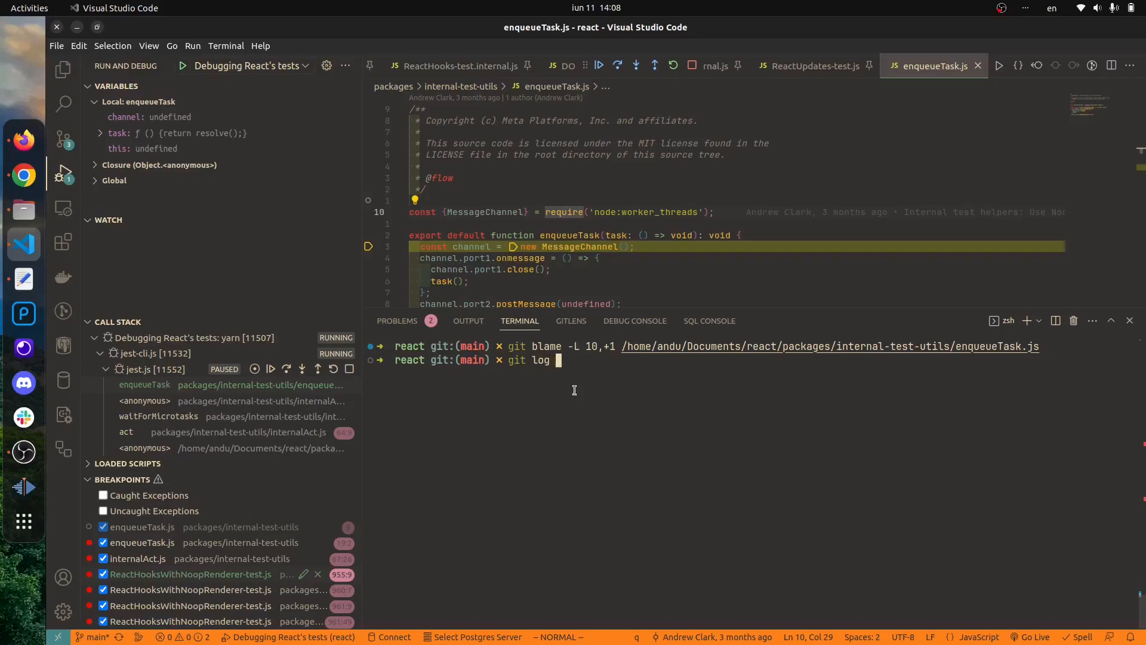
key(Enter)
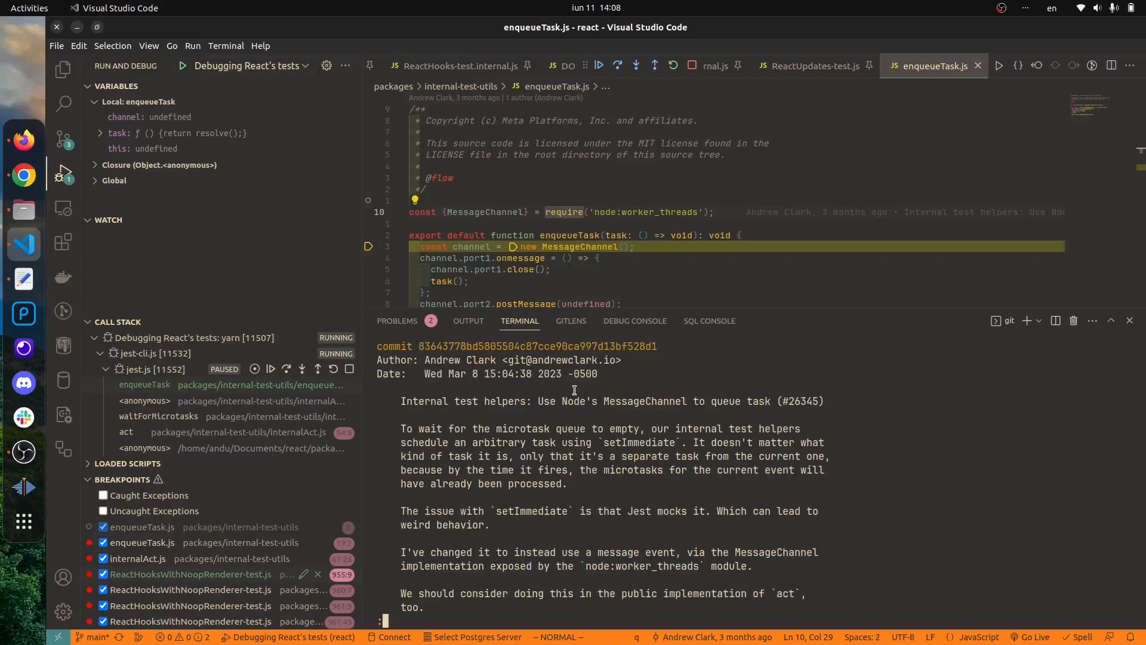